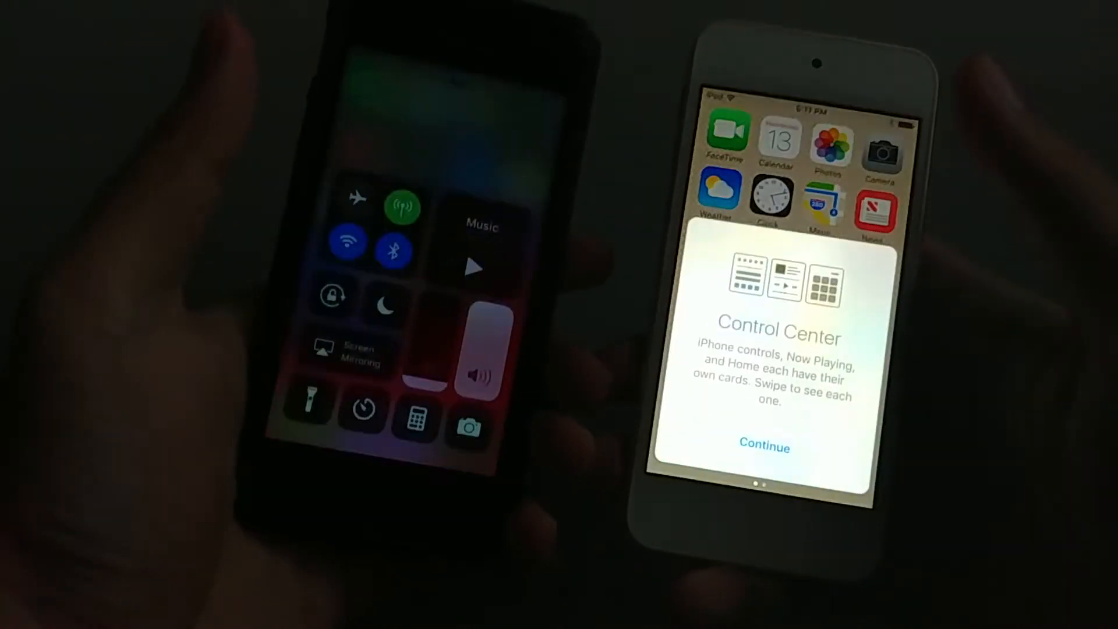
- Dismiss the Control Center introduction card with Continue
{"action": "left_click", "coordinate": [763, 446]}
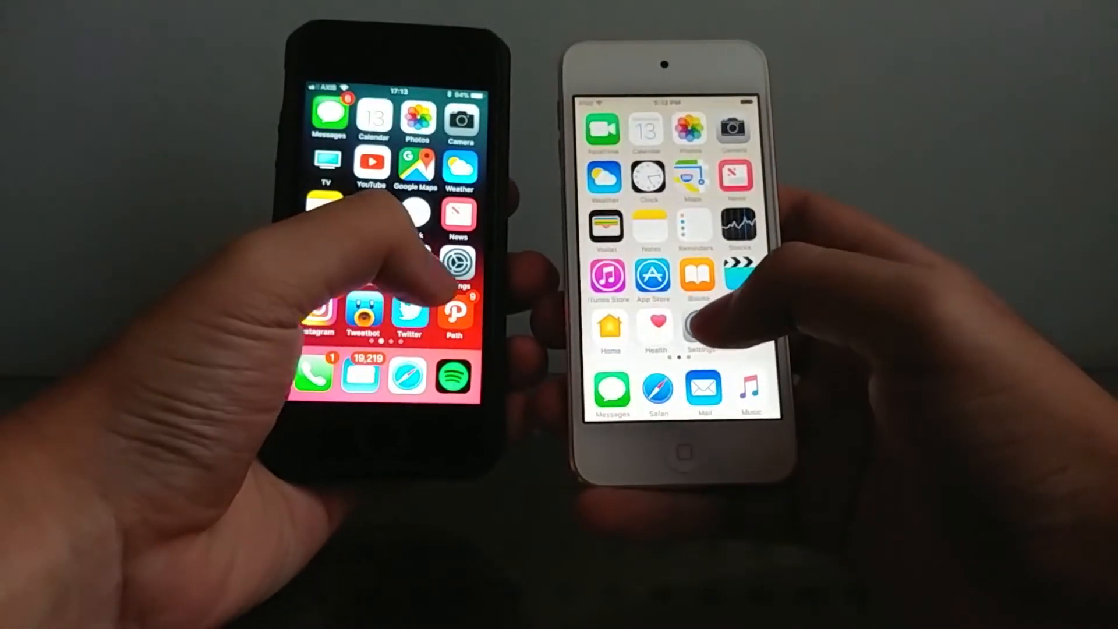
- Launch Settings, scroll to General and view the device's About information
{"action": "left_click", "coordinate": [699, 328]}
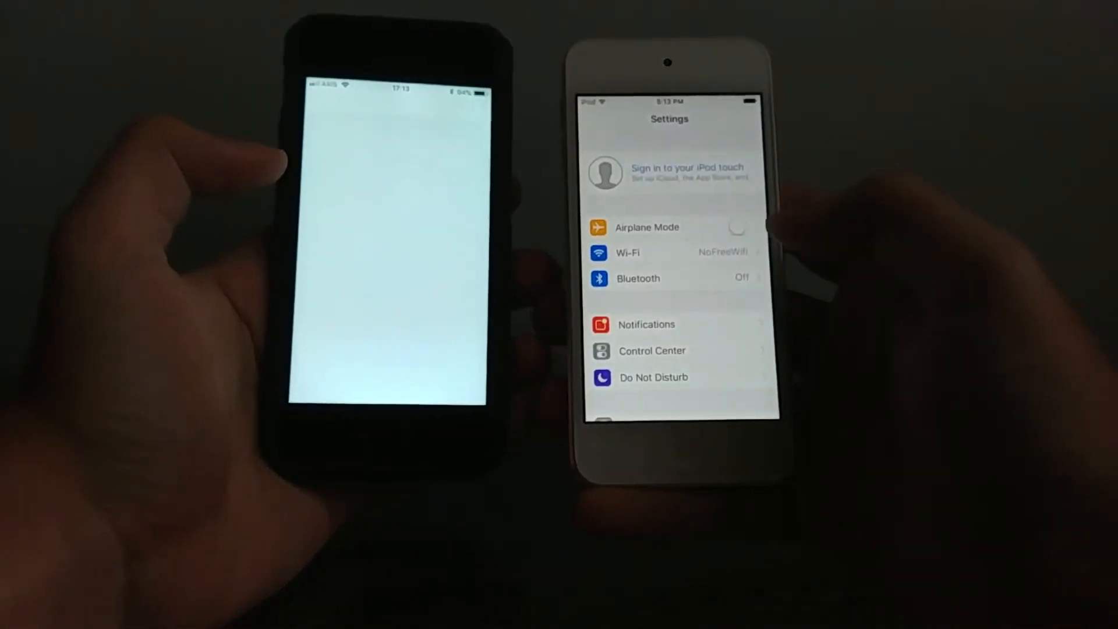
{"action": "scroll", "scroll_direction": "down", "scroll_amount": 3}
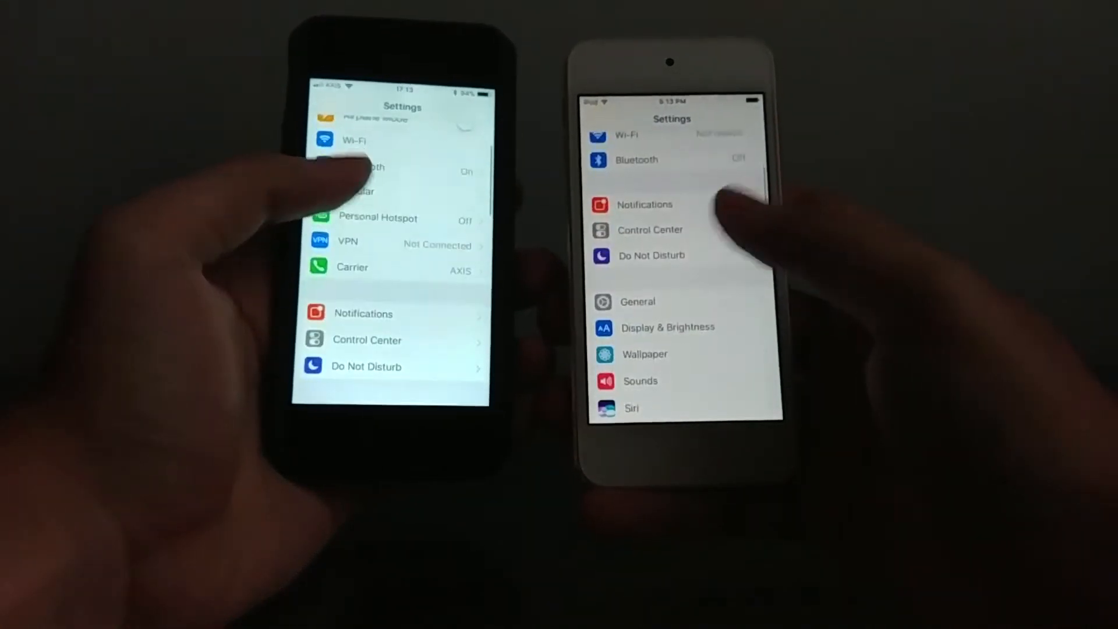
{"action": "scroll", "scroll_direction": "down", "scroll_amount": 3}
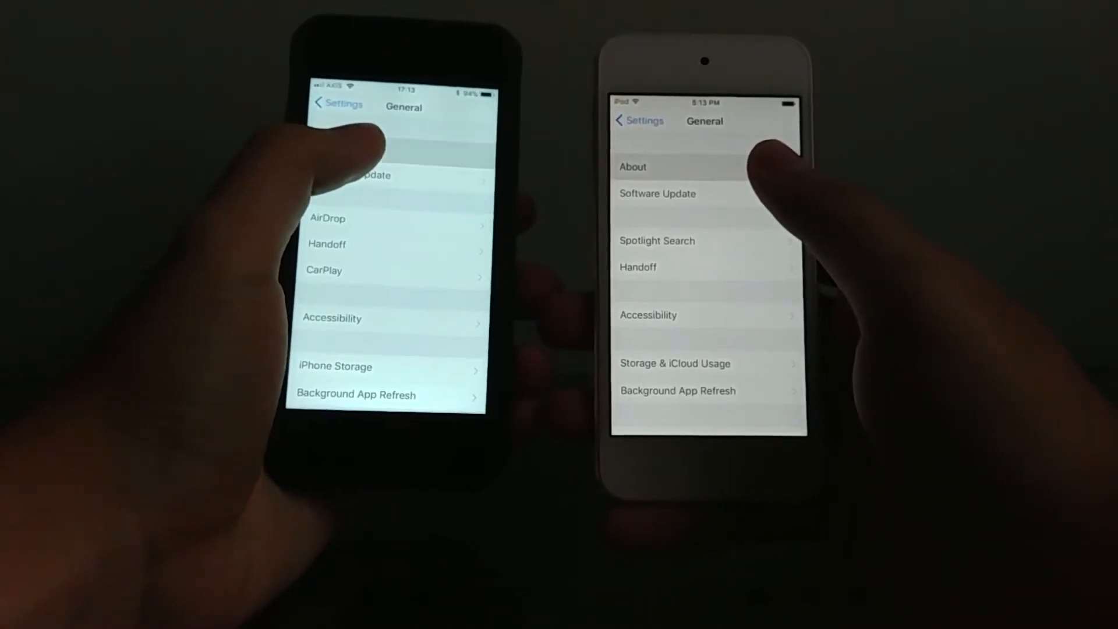
{"action": "left_click", "coordinate": [631, 166]}
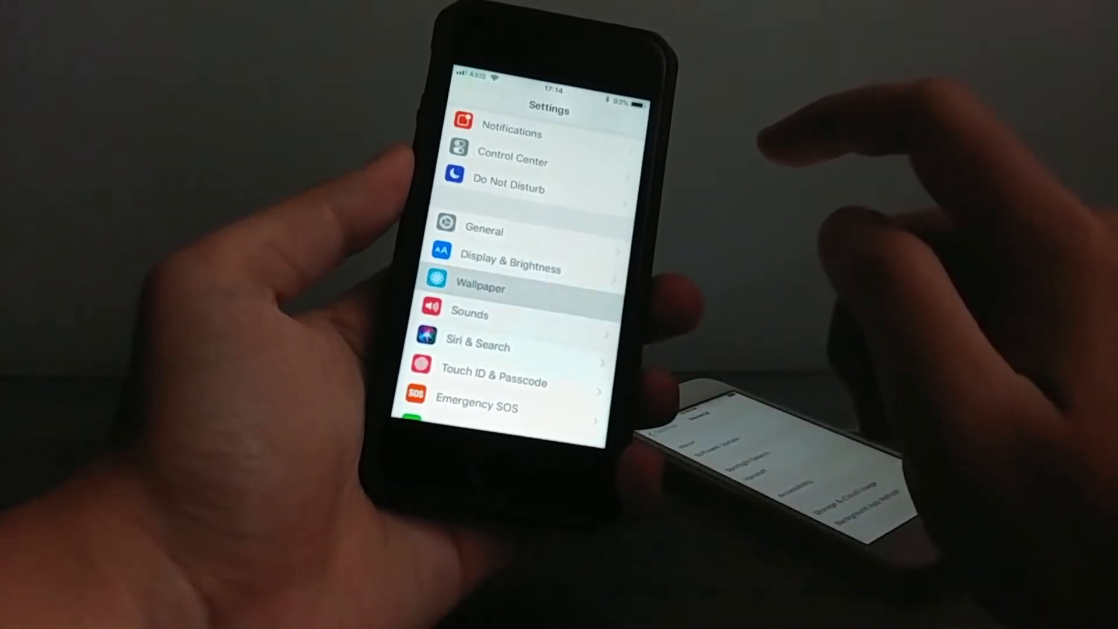
- Choose the Earth picture in Wallpaper settings and set it as the Still wallpaper
{"action": "left_click", "coordinate": [480, 287]}
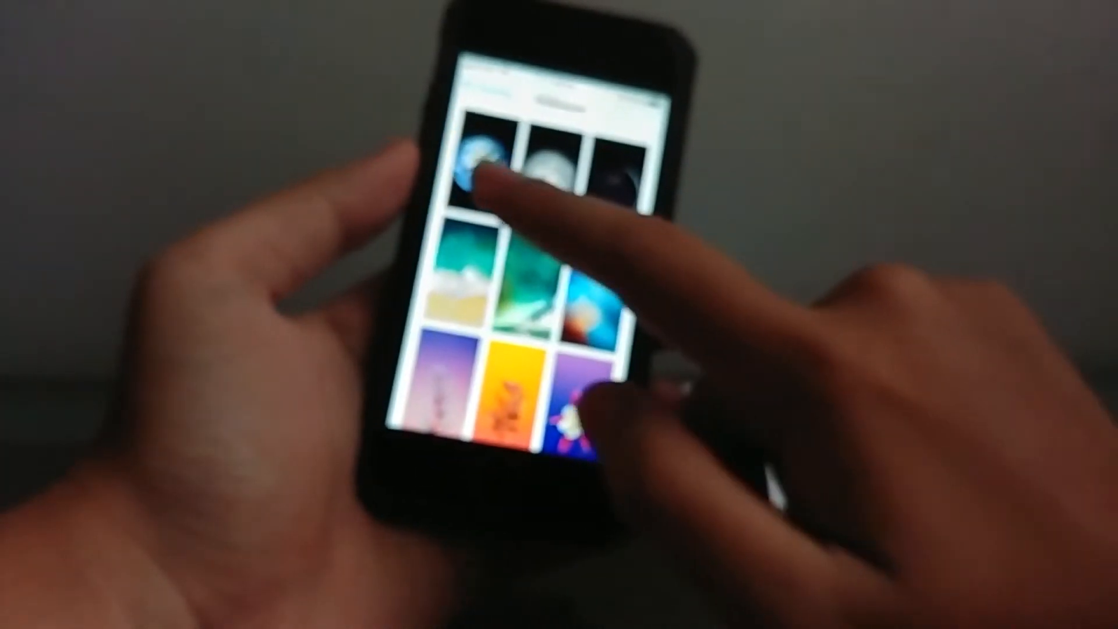
{"action": "left_click", "coordinate": [462, 164]}
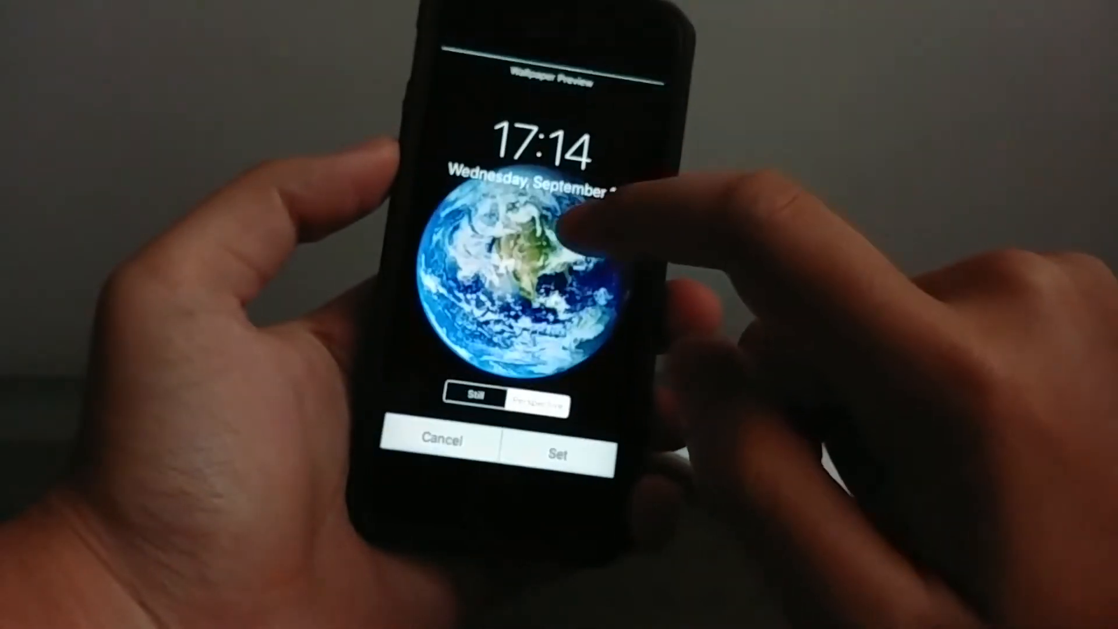
{"action": "left_click", "coordinate": [440, 440]}
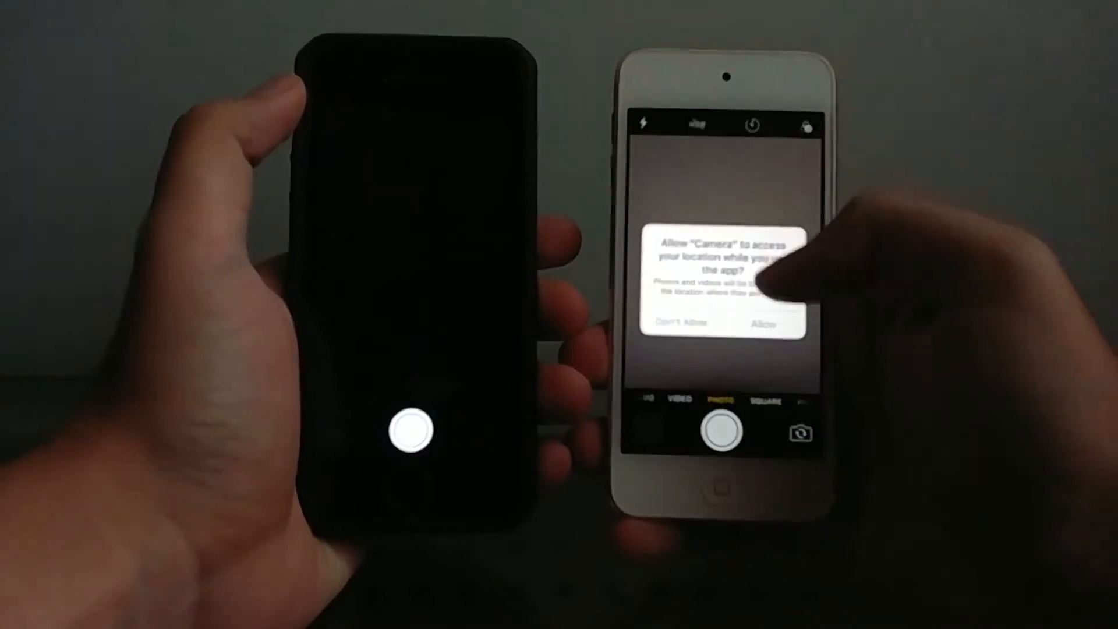
- Allow the Camera app to use the device's location
{"action": "left_click", "coordinate": [760, 323]}
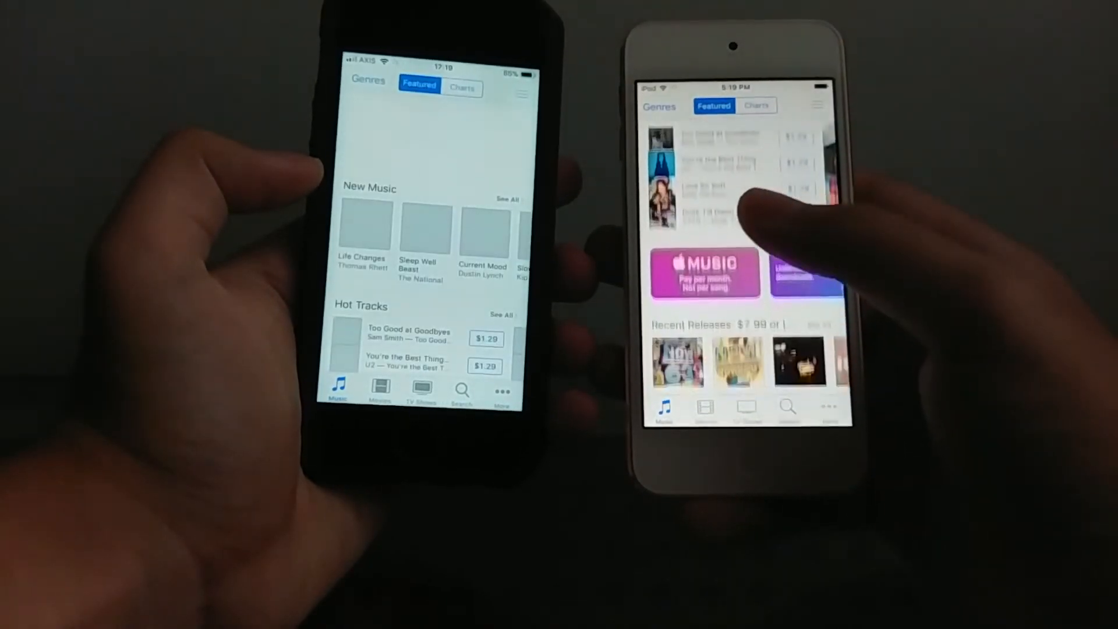
- Scroll down the iTunes Store Featured music page past New Music and Hot Tracks
{"action": "scroll", "scroll_direction": "down", "scroll_amount": 3}
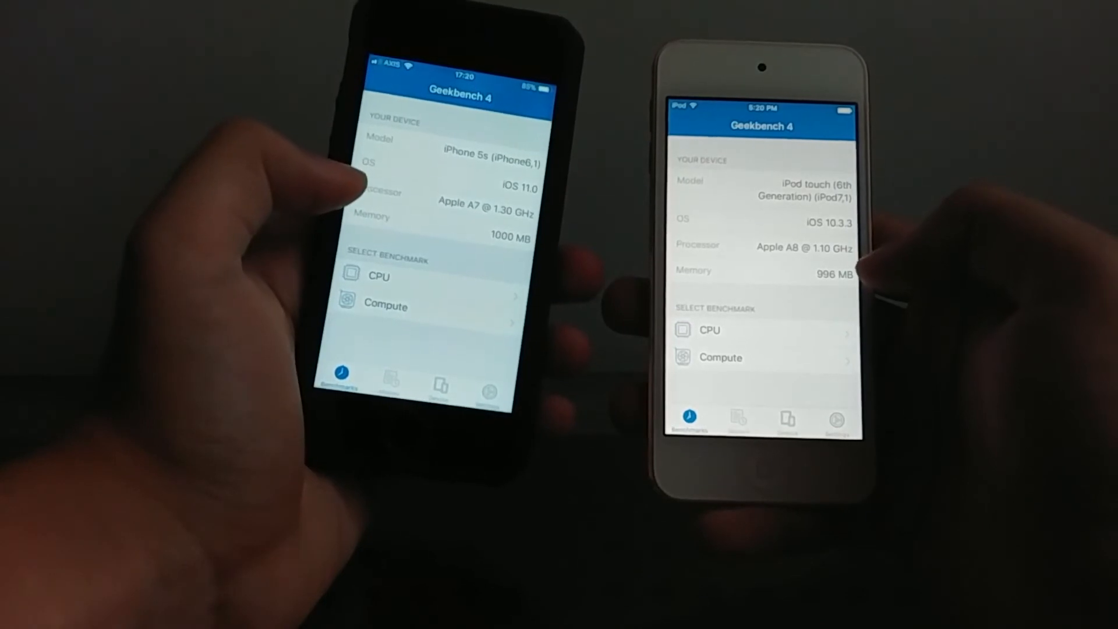
- Select the CPU benchmark under Select Benchmark in Geekbench 4
{"action": "left_click", "coordinate": [709, 330]}
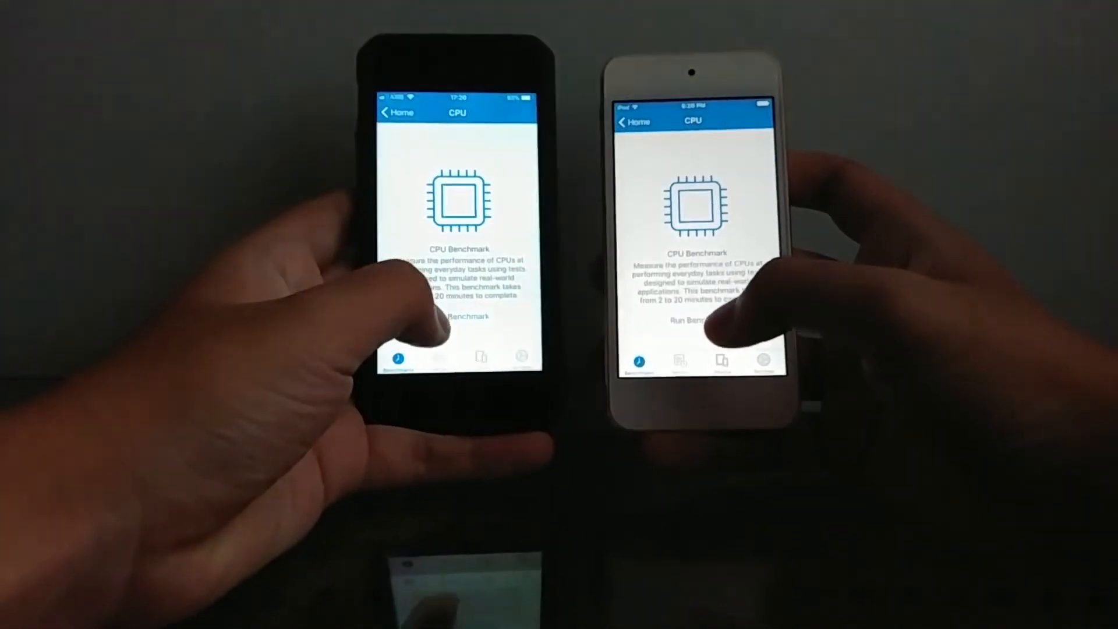
- Run the Geekbench 4 CPU benchmark, yielding 1359 single-core and 2290 multi-core on the iPod
{"action": "left_click", "coordinate": [461, 315]}
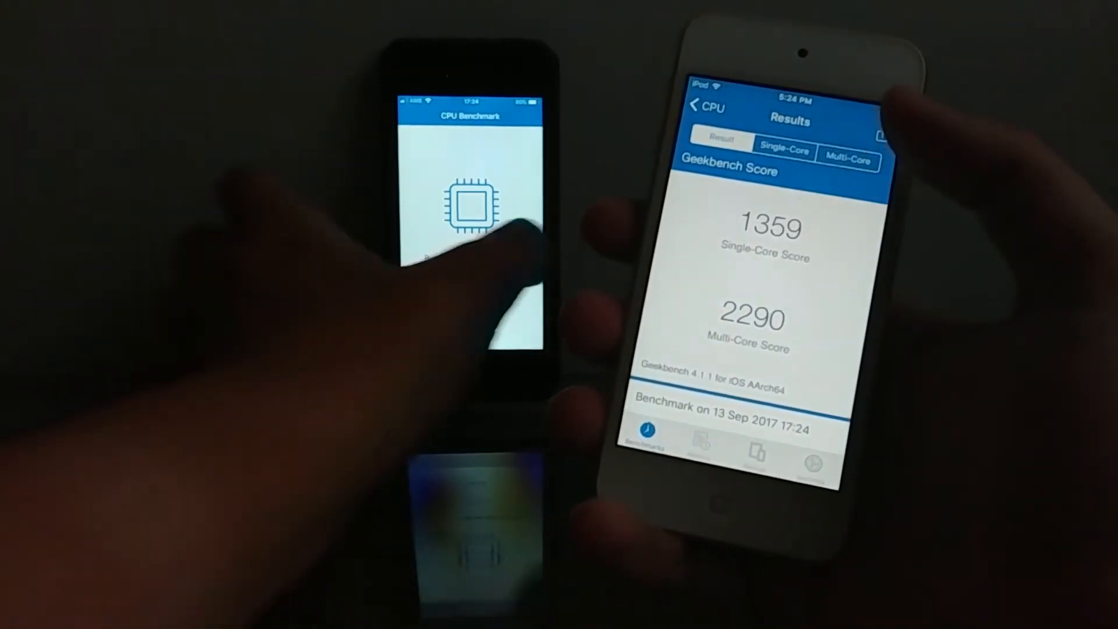
{"action": "left_click", "coordinate": [467, 207]}
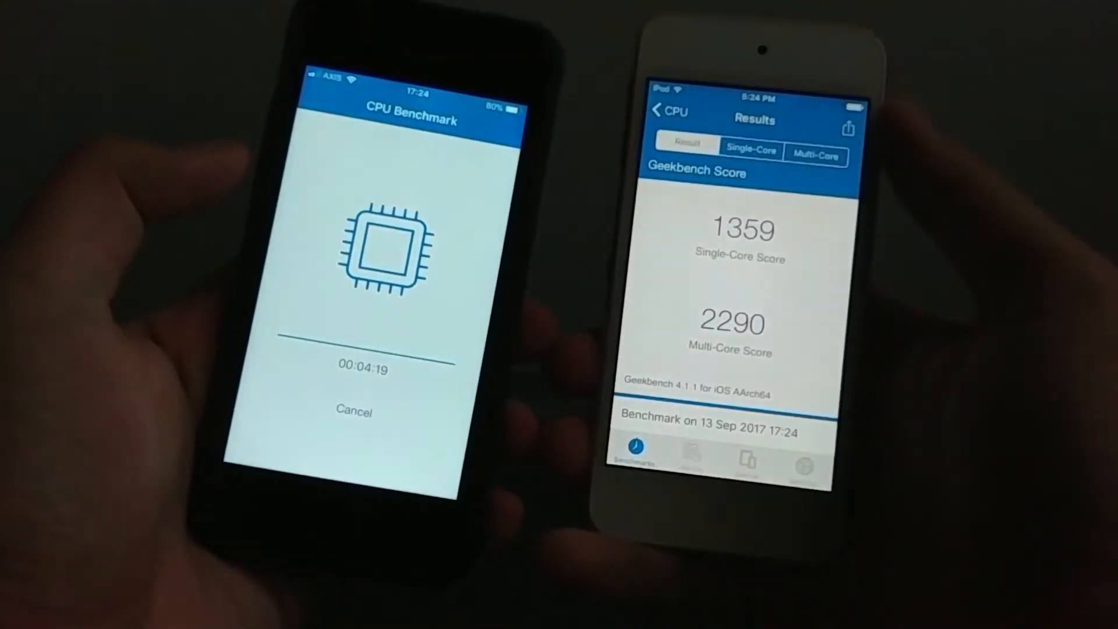